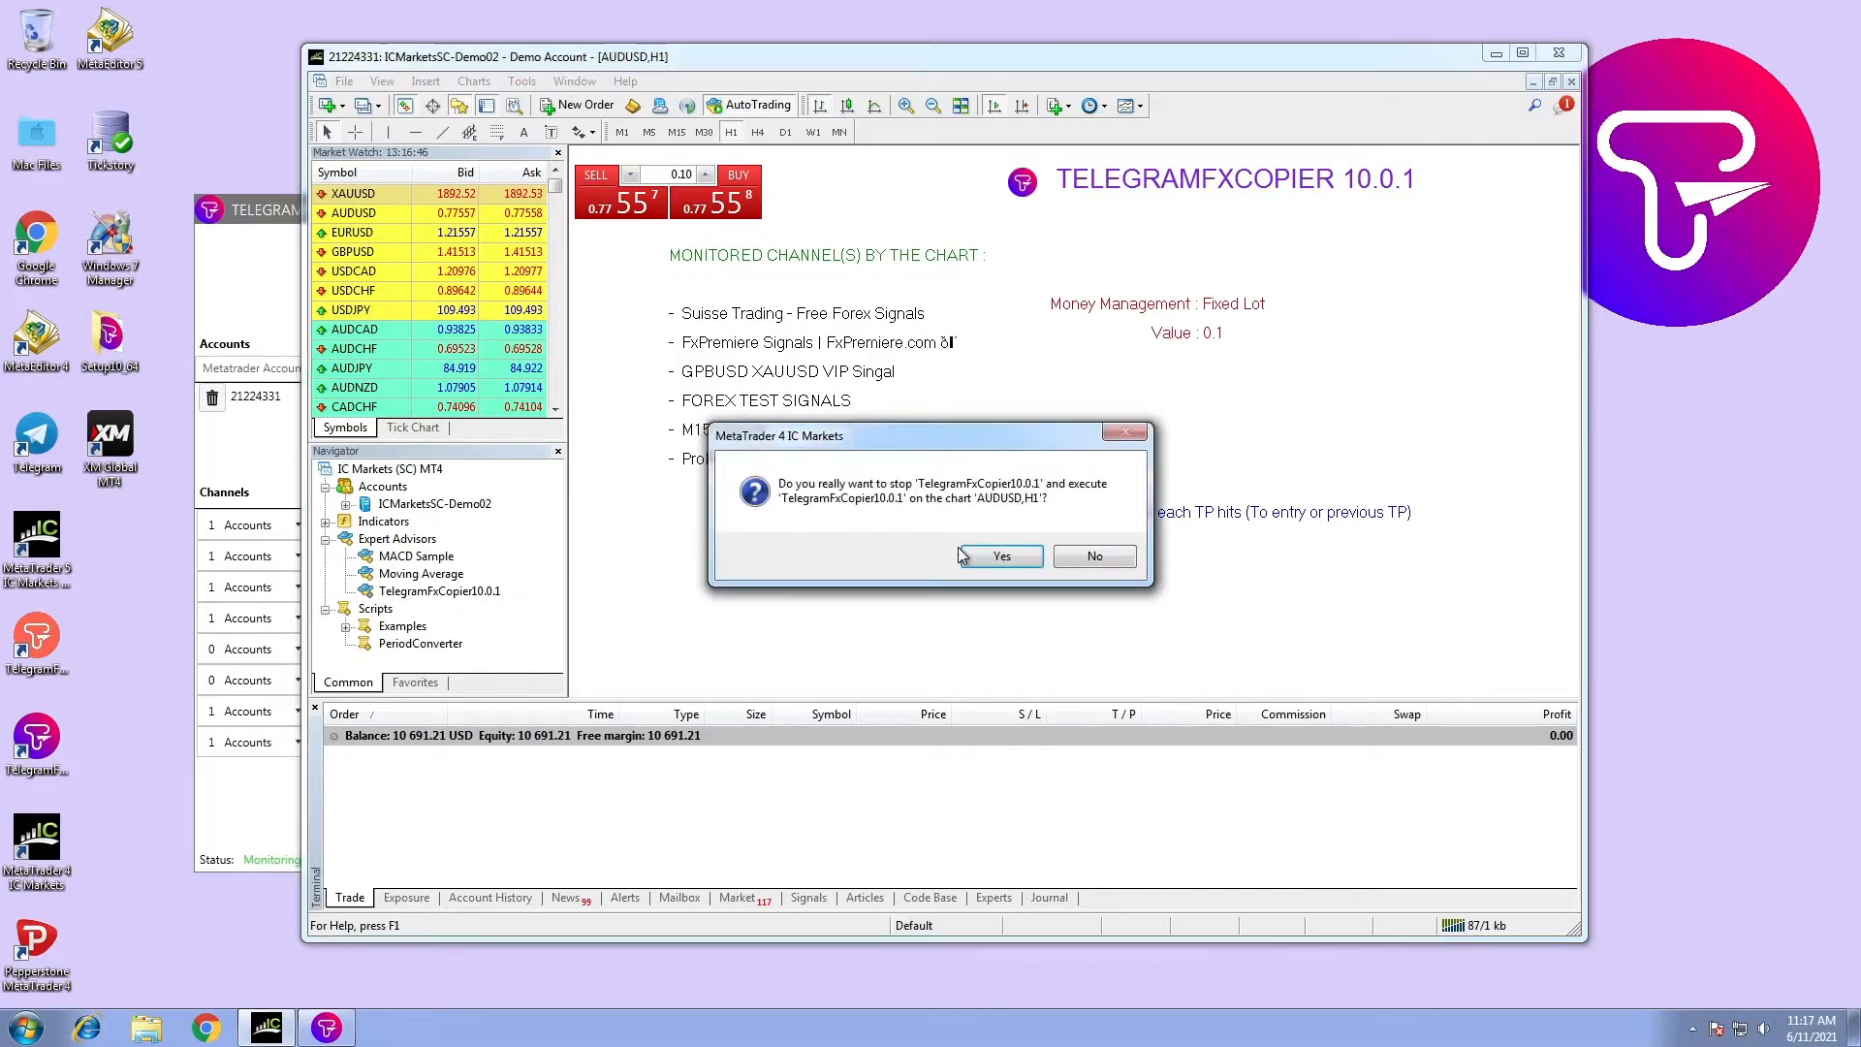
# - Confirm the copier reload and scroll the inputs to the Orders from Provider section
pyautogui.click(999, 555)
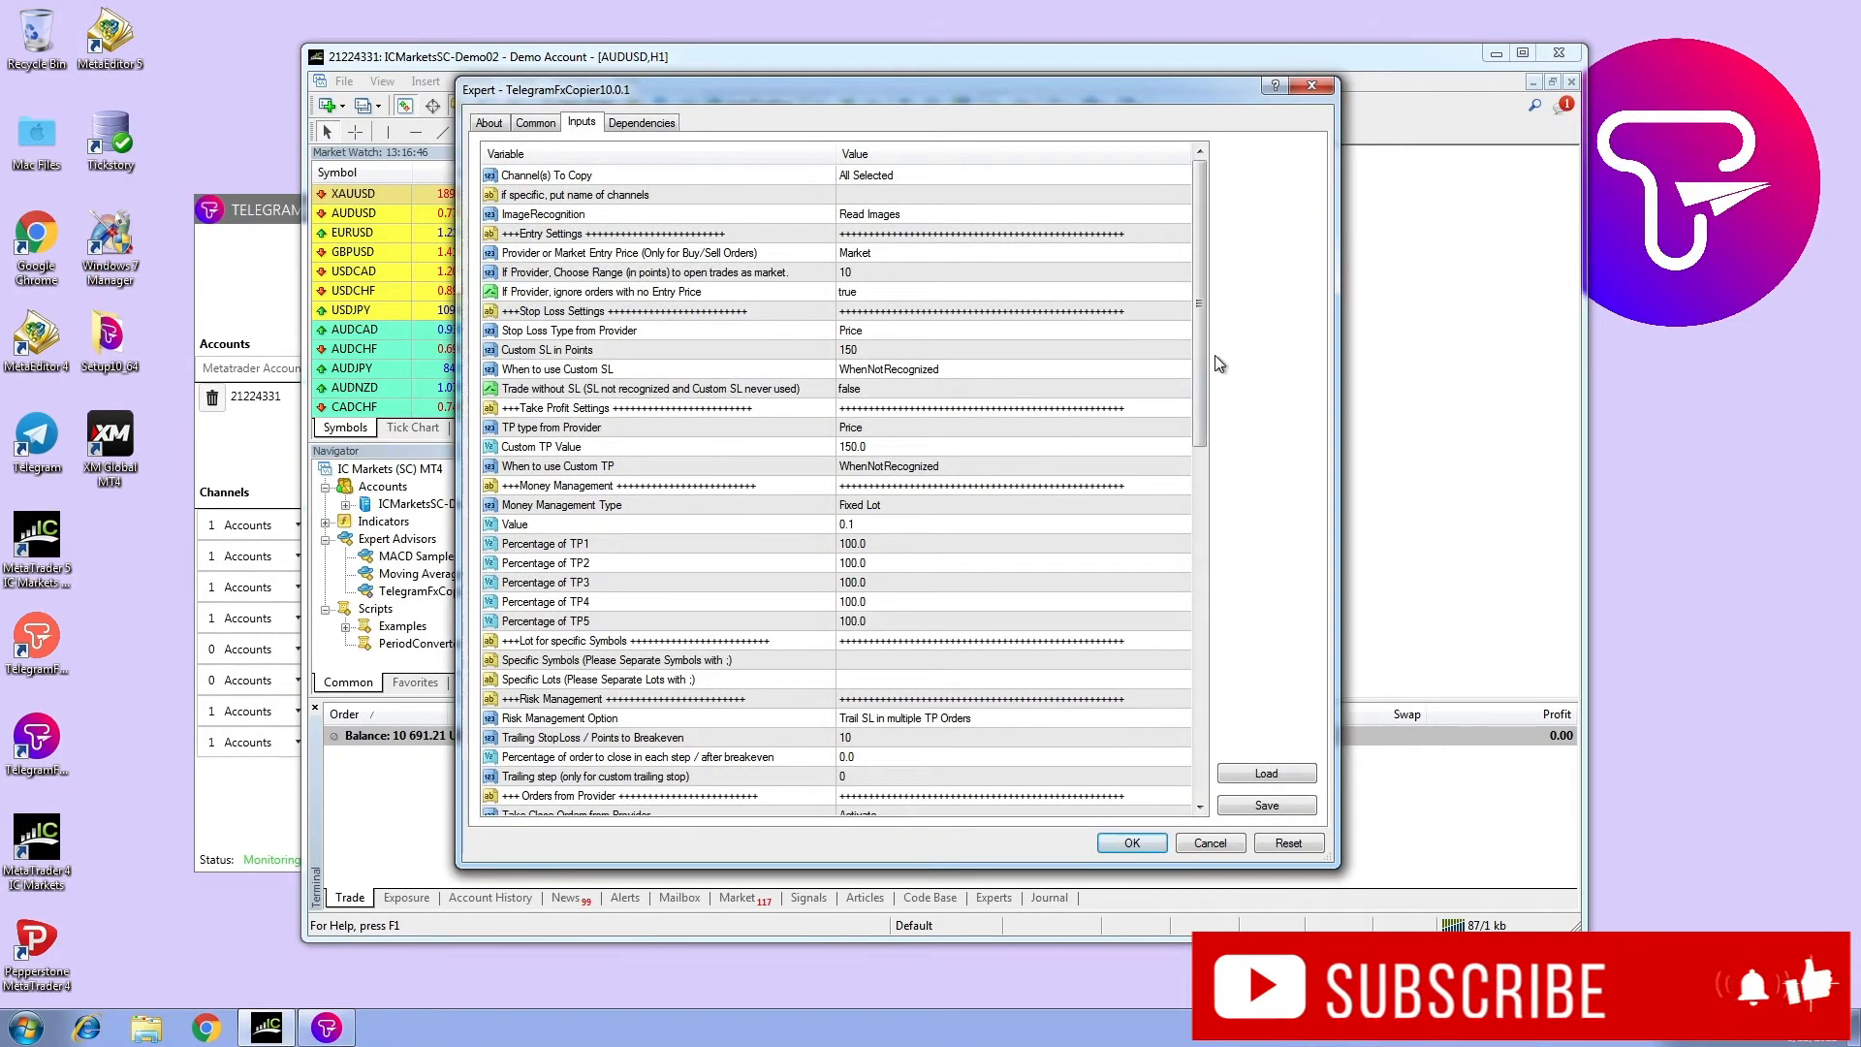
pyautogui.scroll(-3)
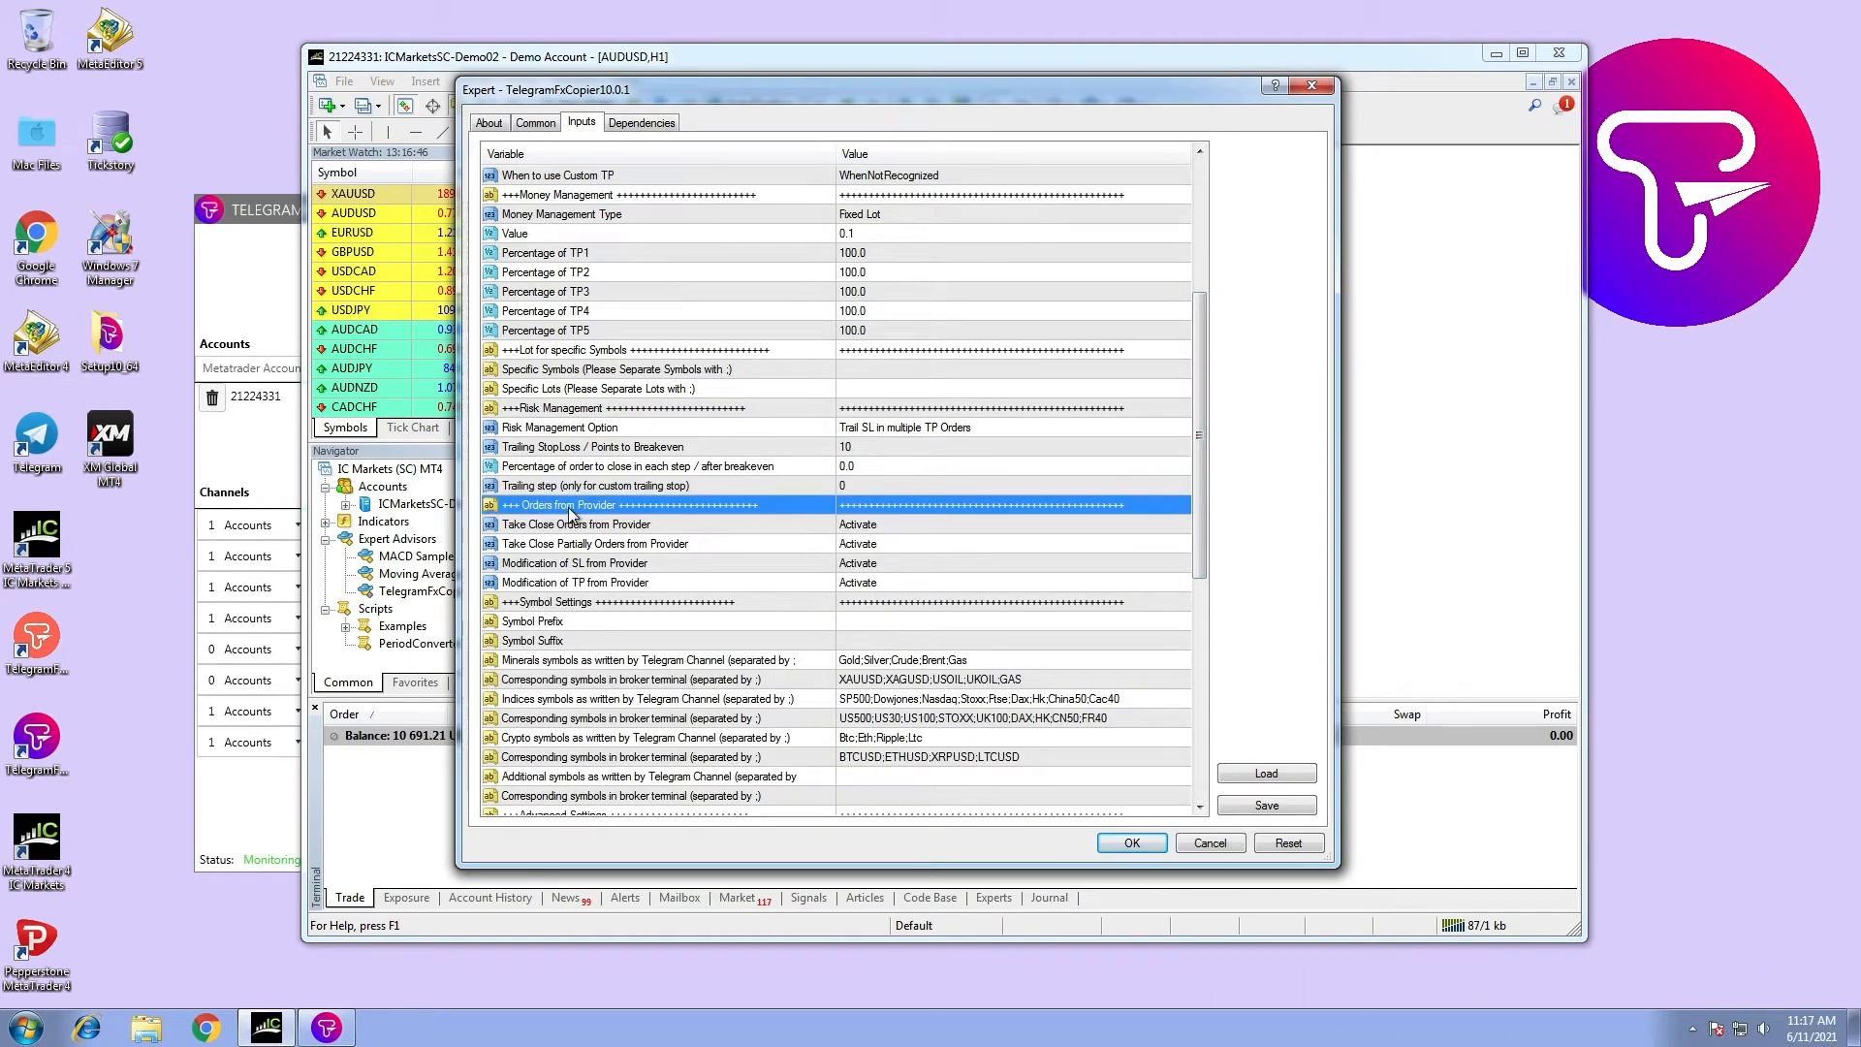
pyautogui.moveTo(649, 533)
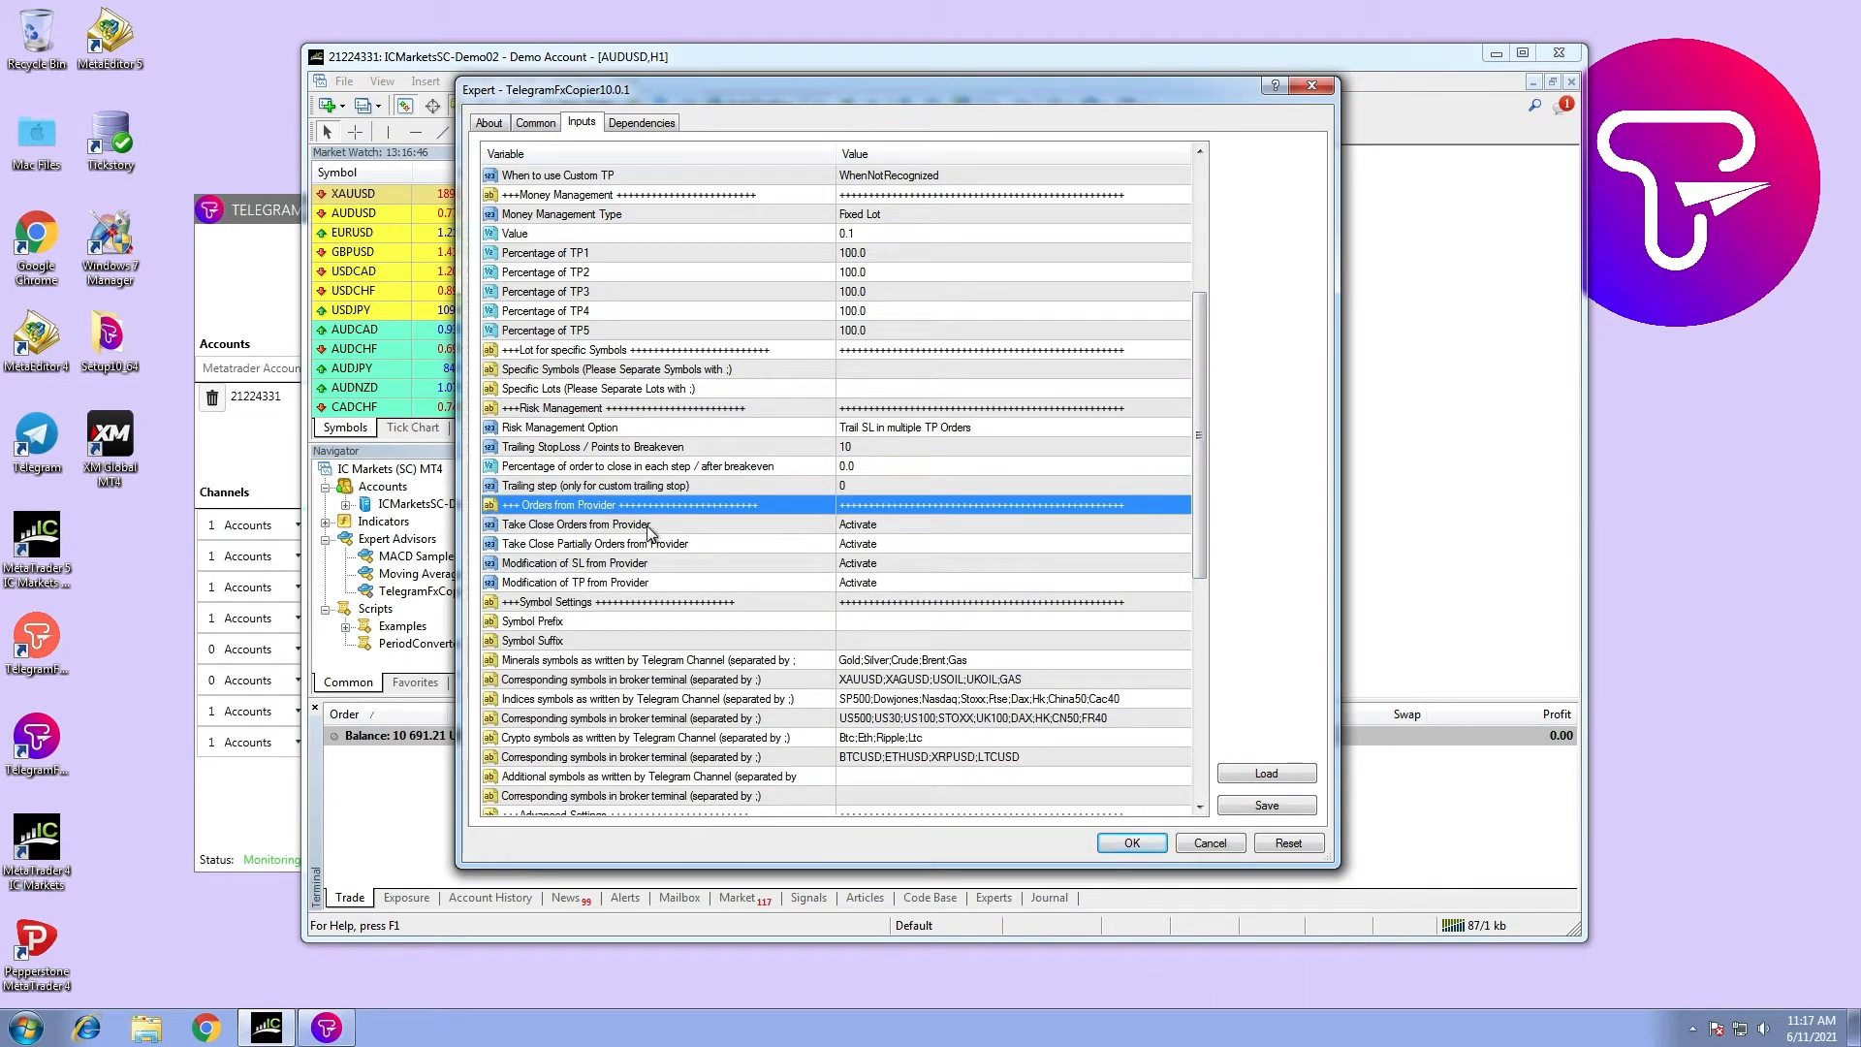
pyautogui.click(575, 523)
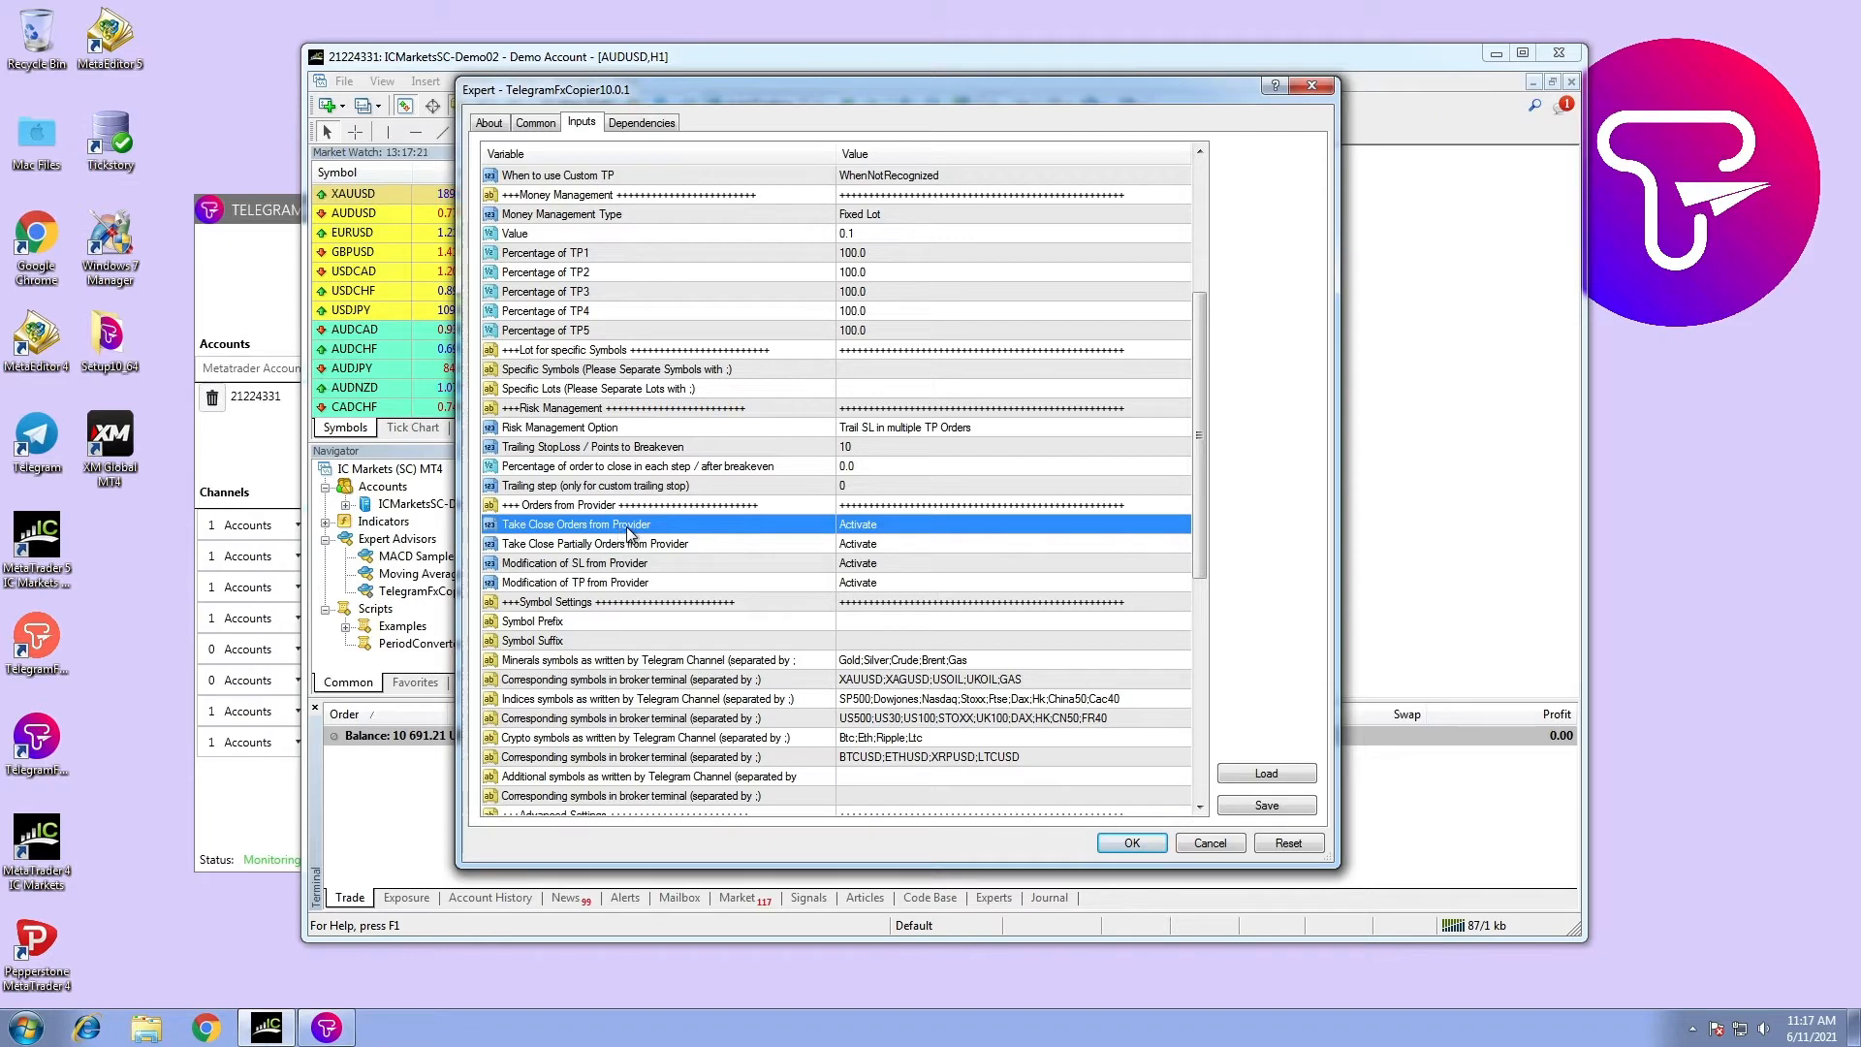
pyautogui.click(1179, 524)
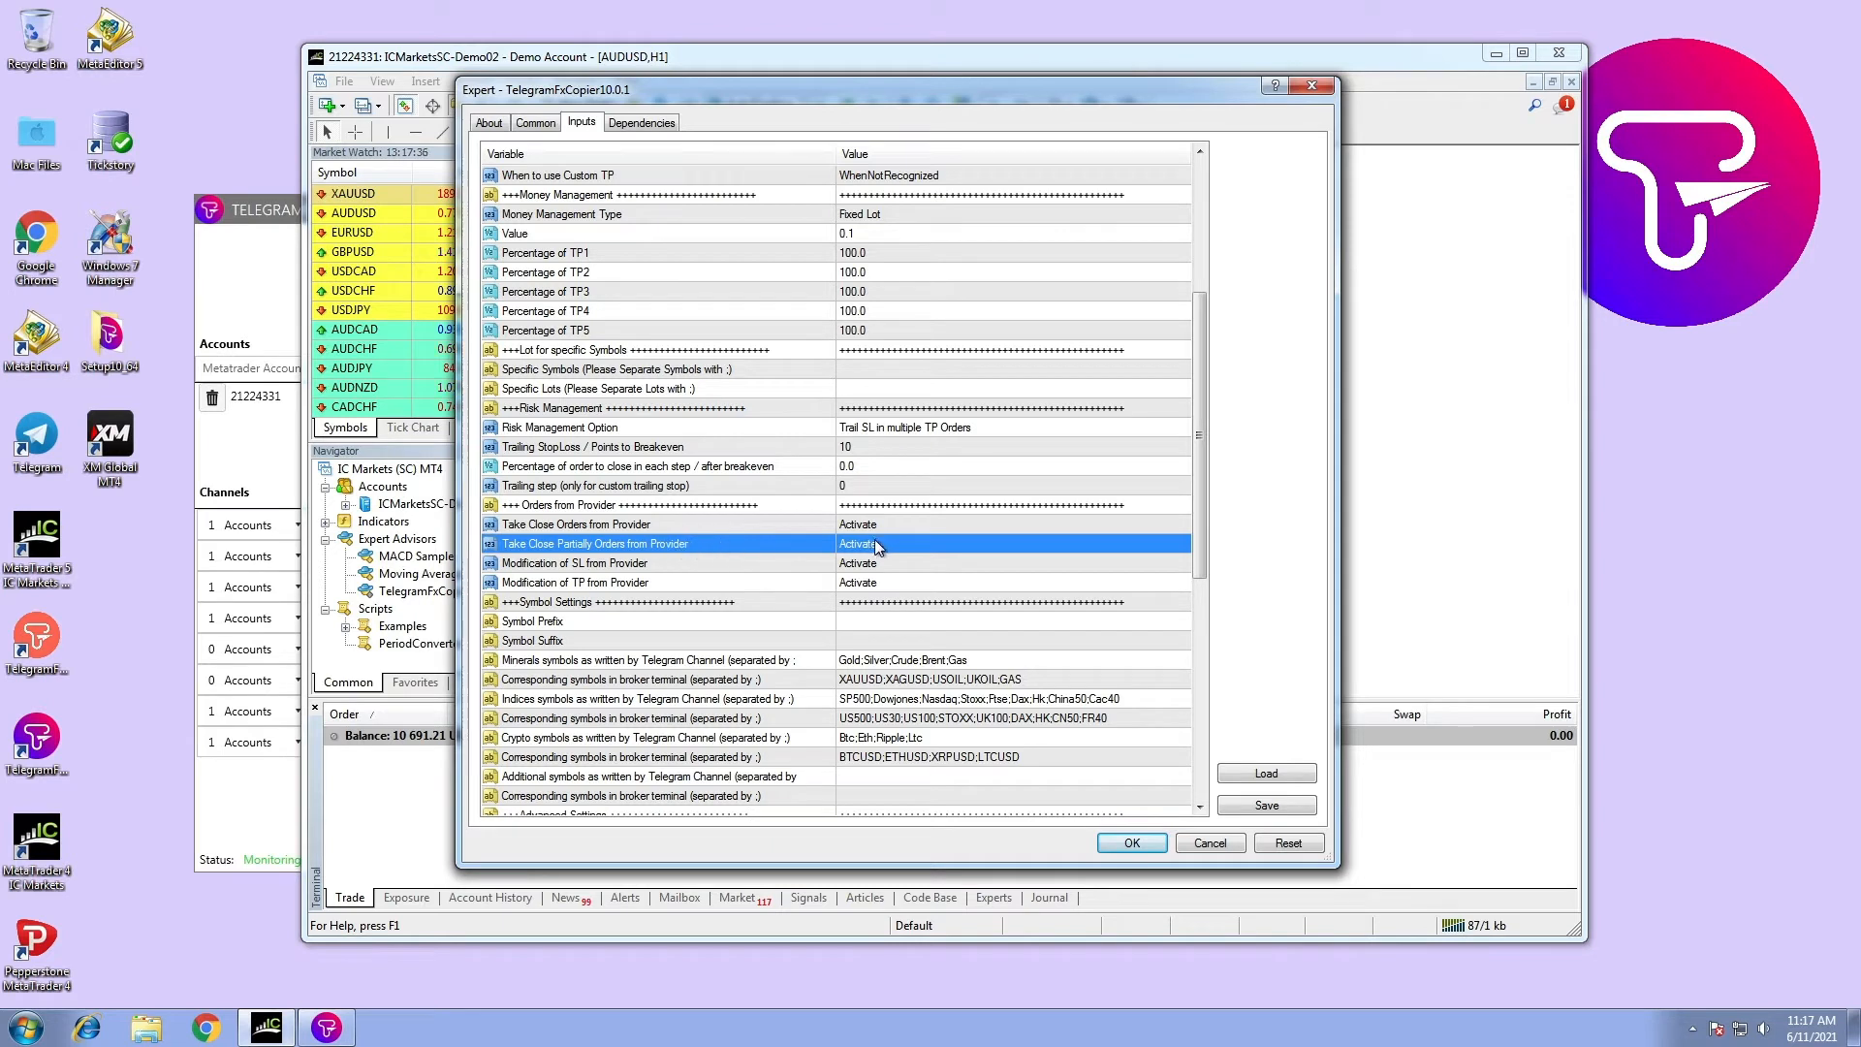
pyautogui.click(1008, 543)
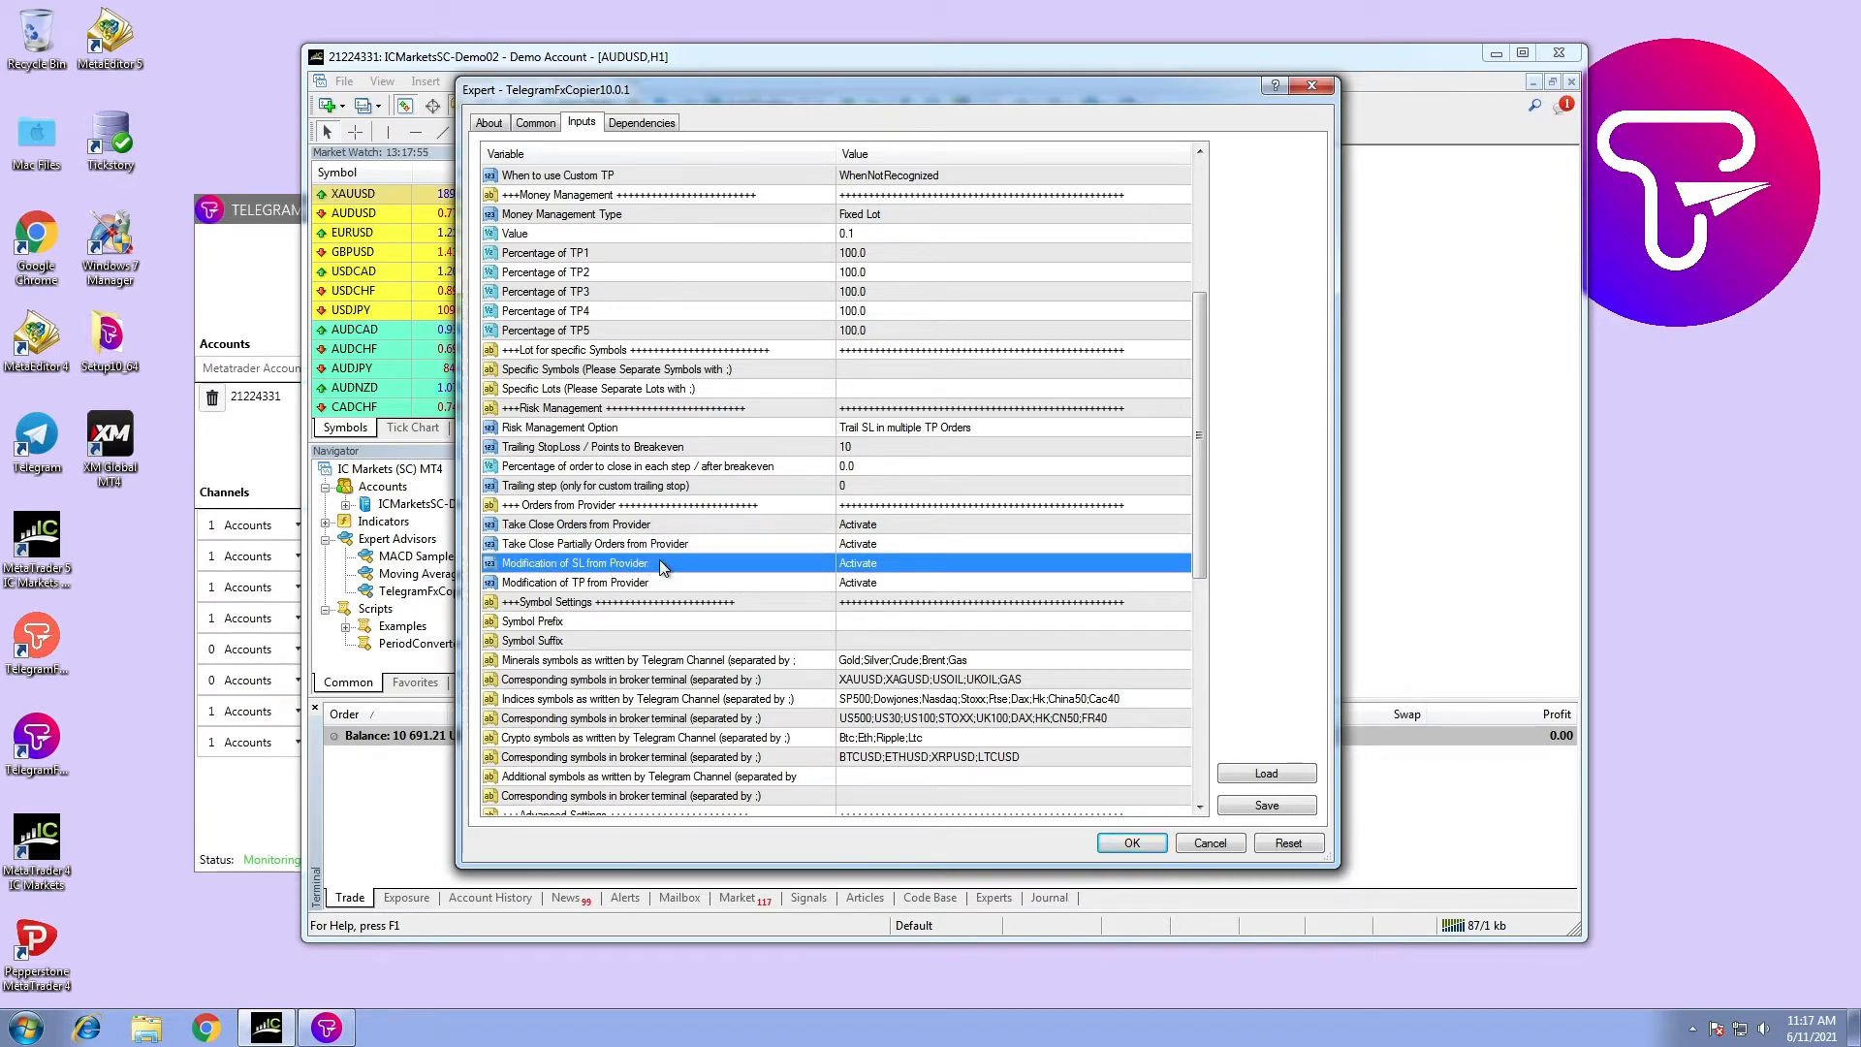
pyautogui.click(1009, 562)
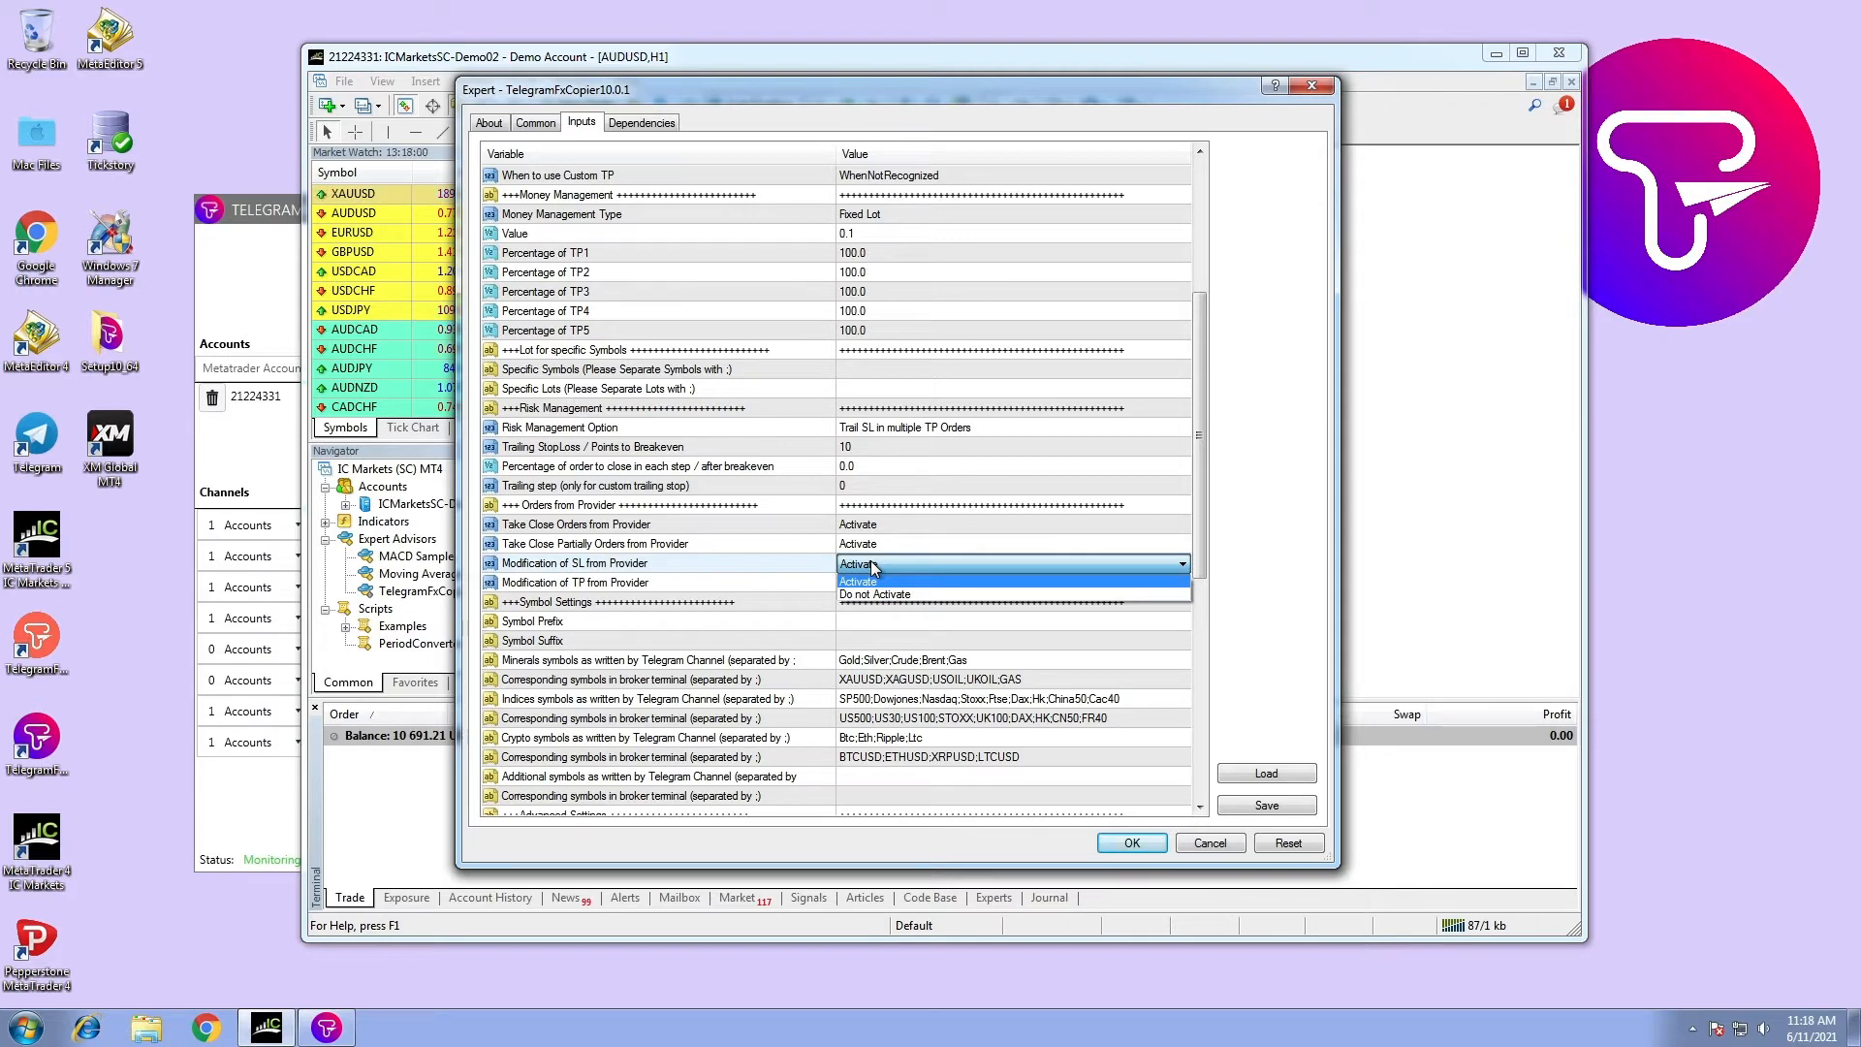
pyautogui.click(857, 582)
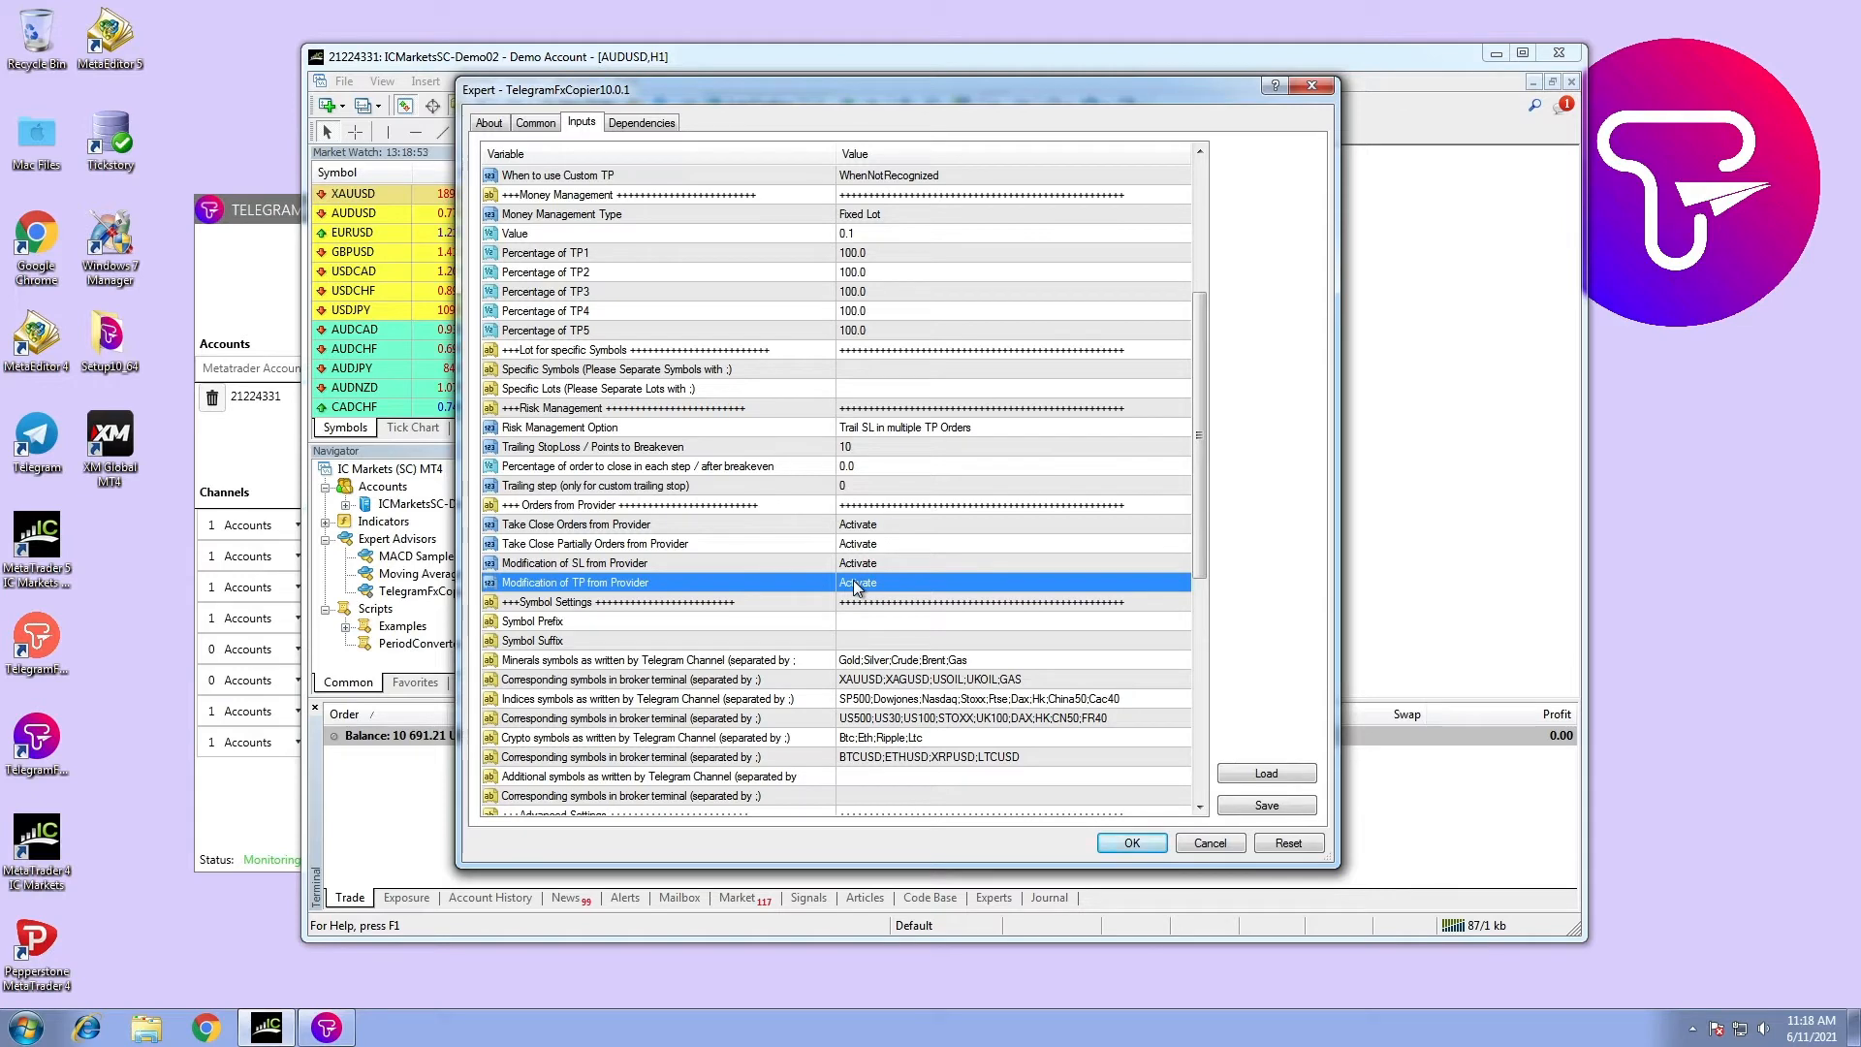
pyautogui.click(1128, 842)
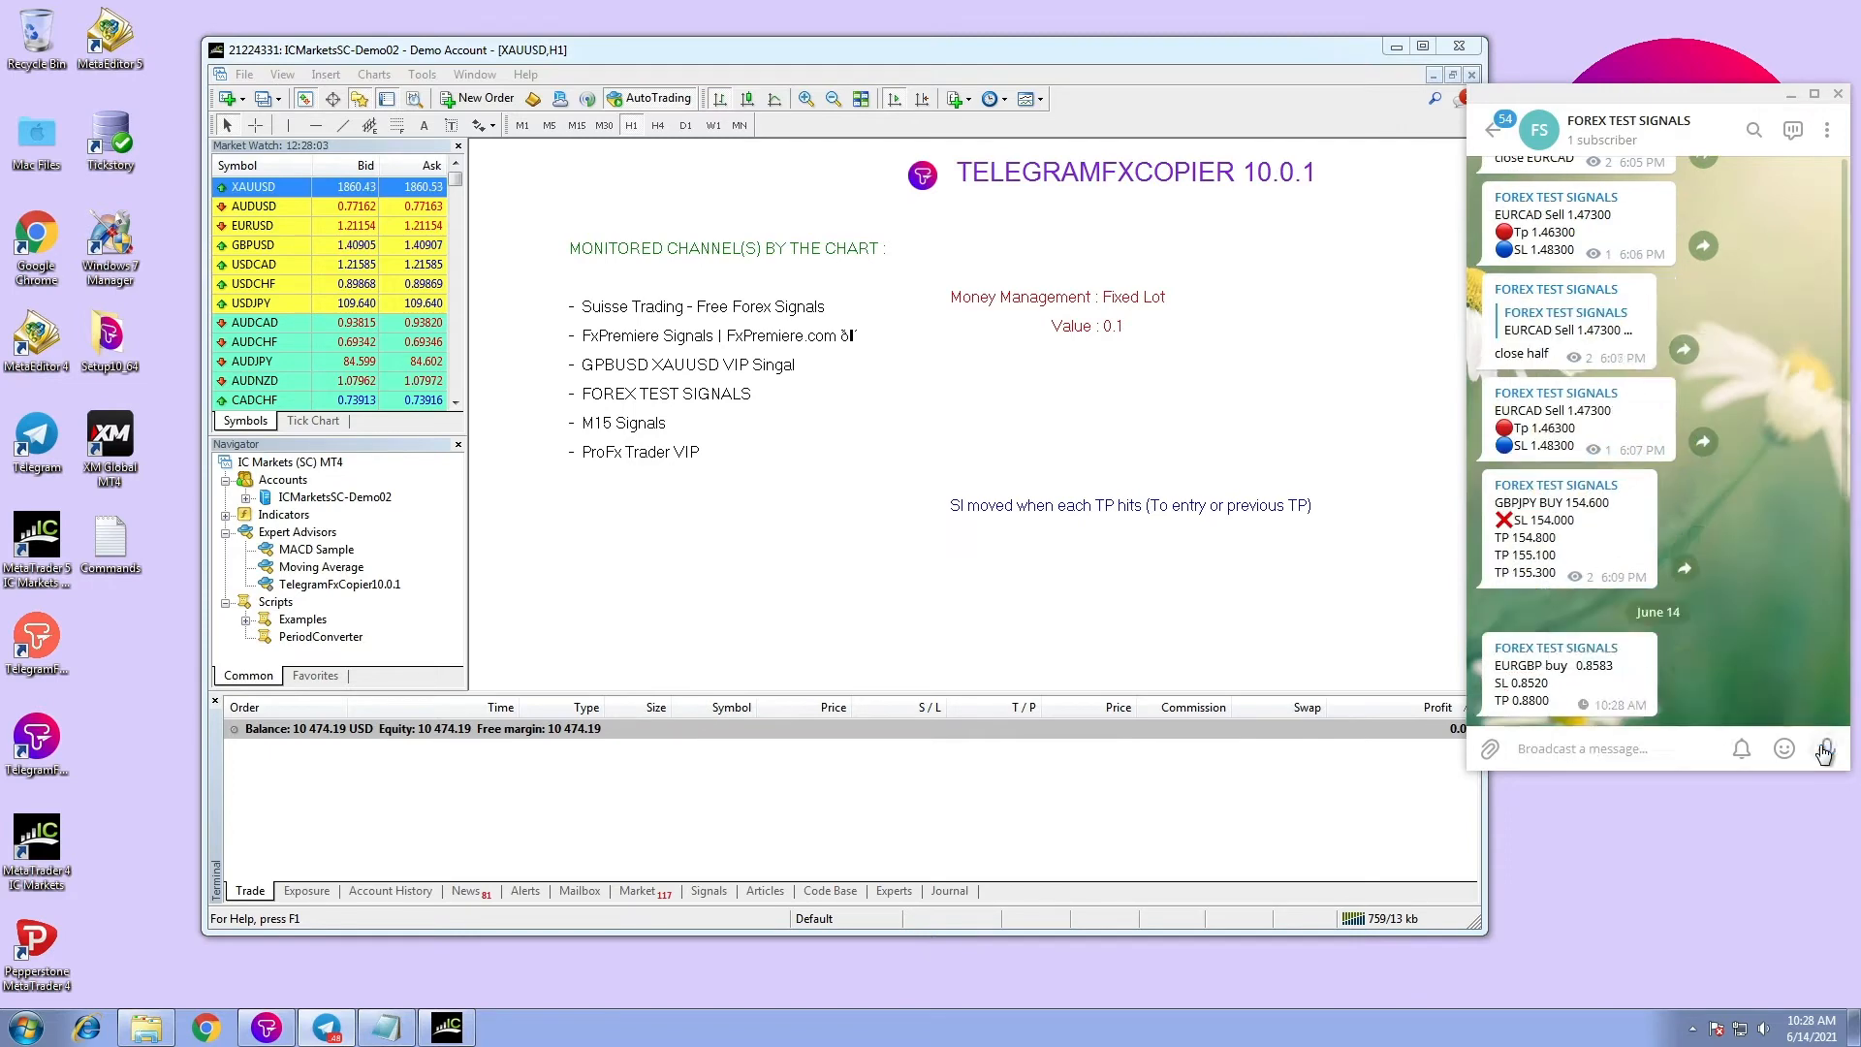
# - Reply 'close' to the EURGBP buy signal in the FOREX TEST SIGNALS channel
pyautogui.rightClick(1566, 682)
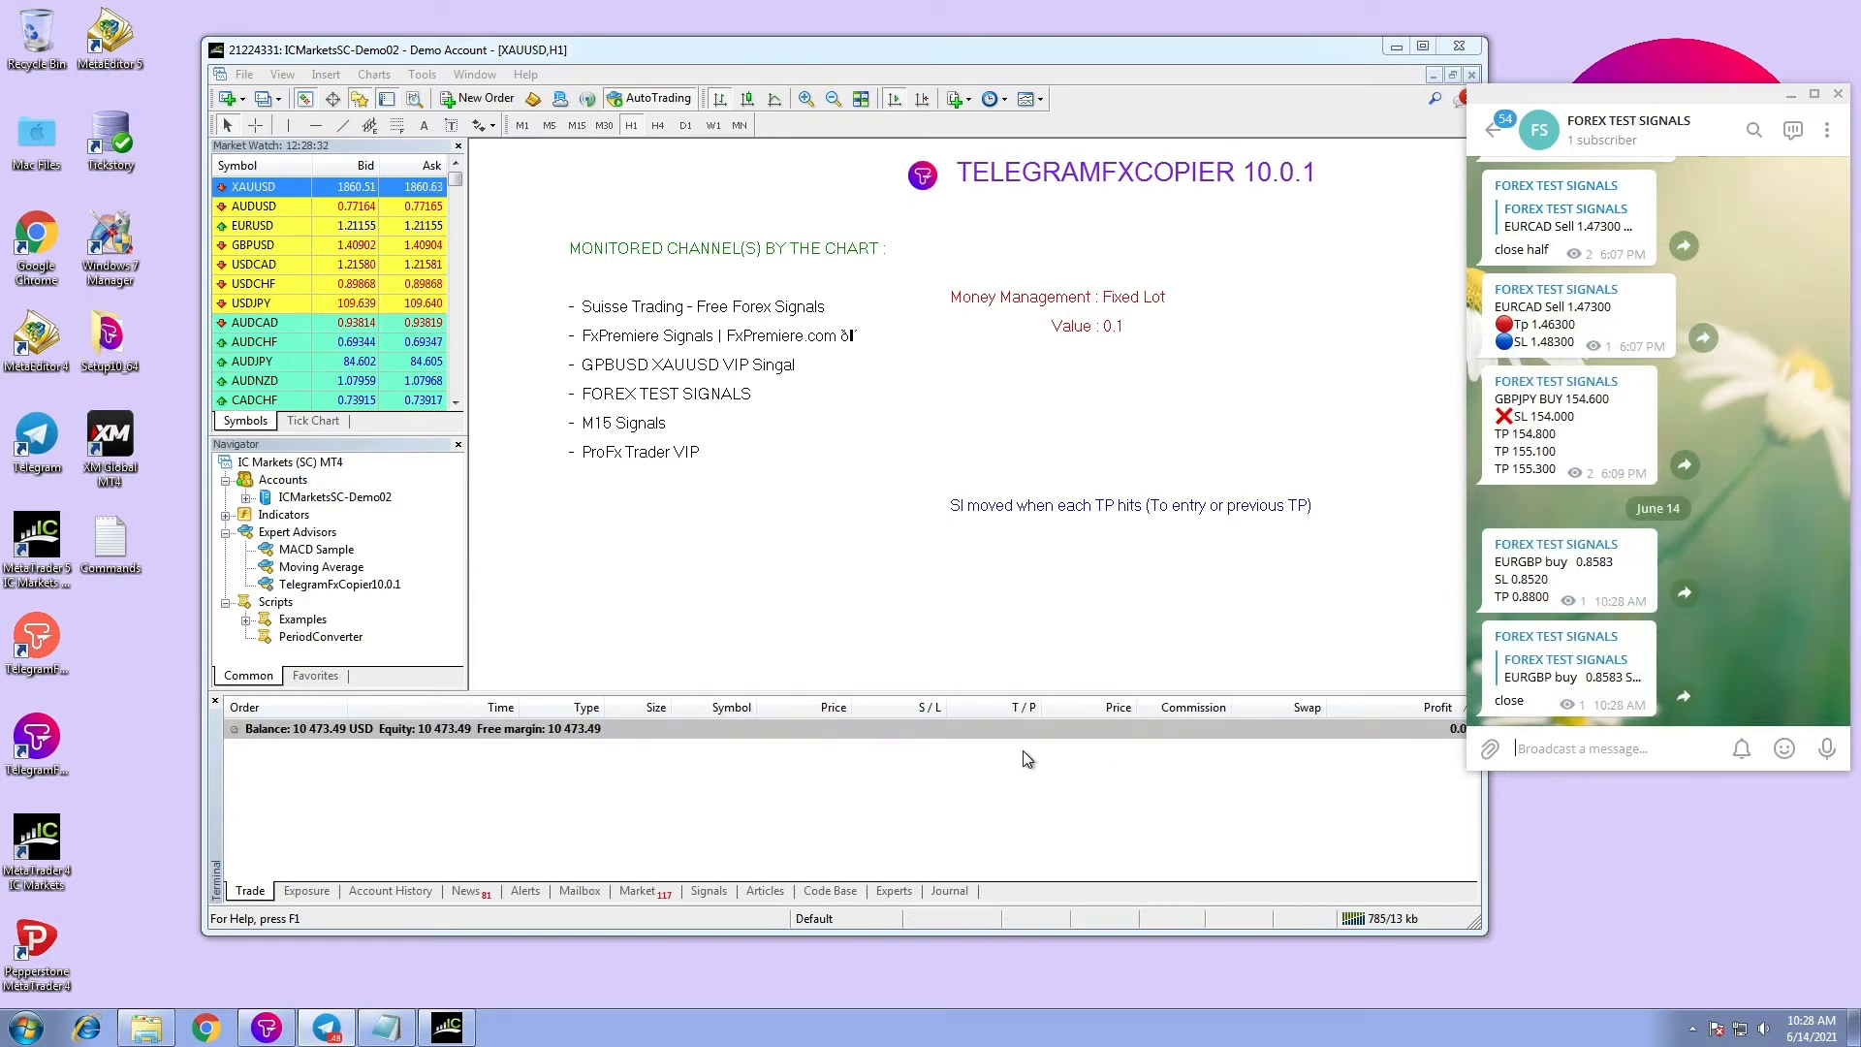
pyautogui.moveTo(1053, 745)
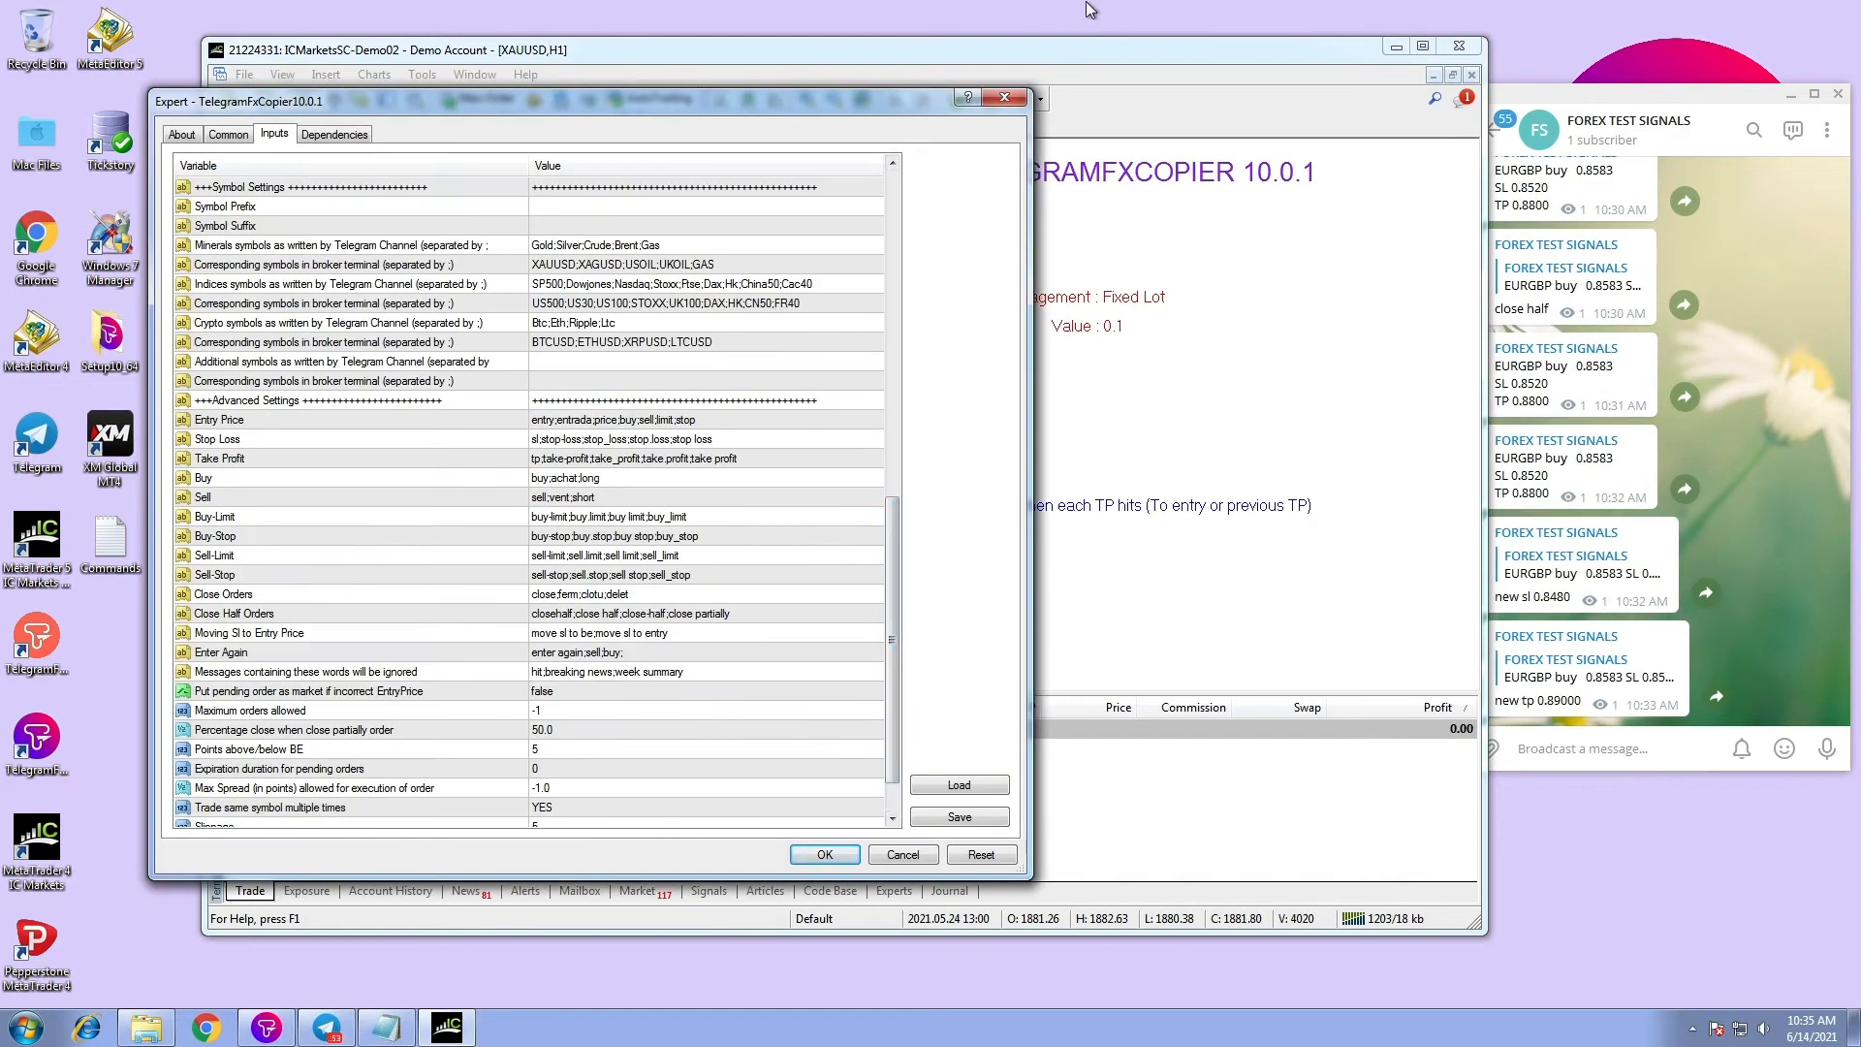
# - Append ';Keep Holding' to the ignored-message words and apply the copier settings
pyautogui.click(356, 401)
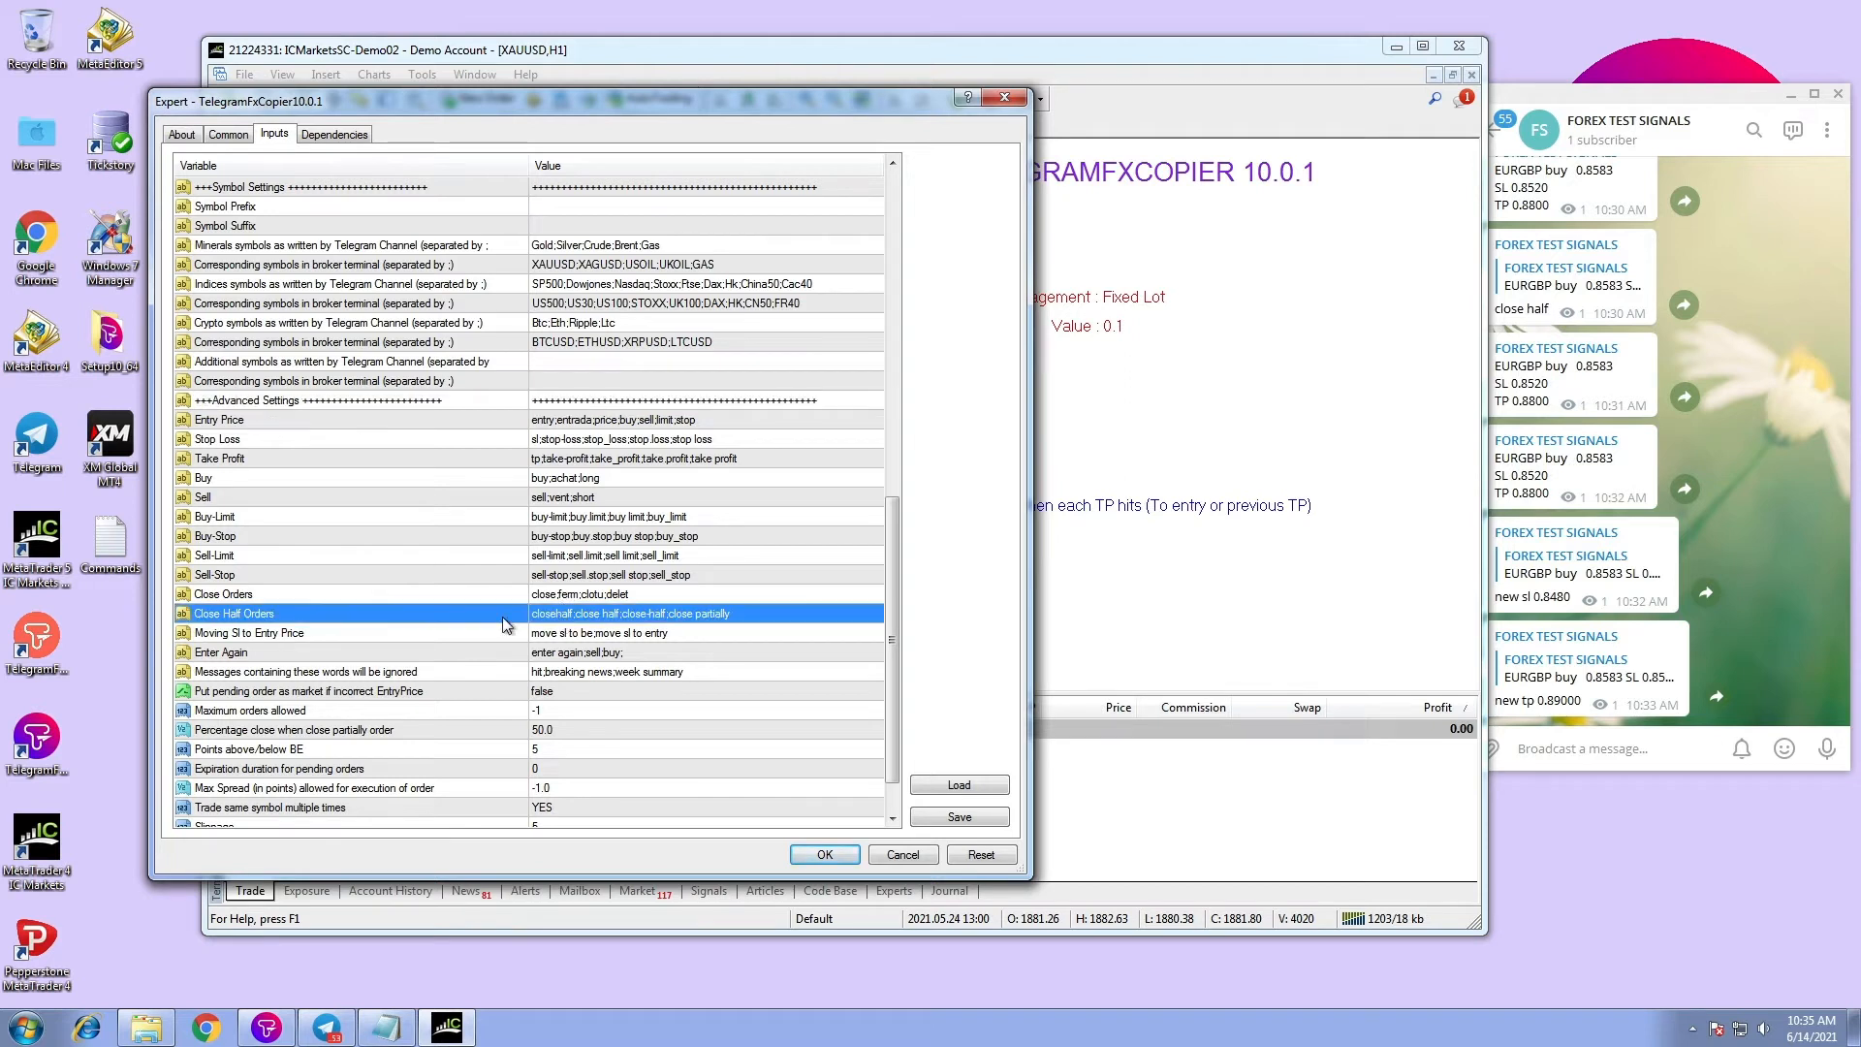
pyautogui.click(306, 670)
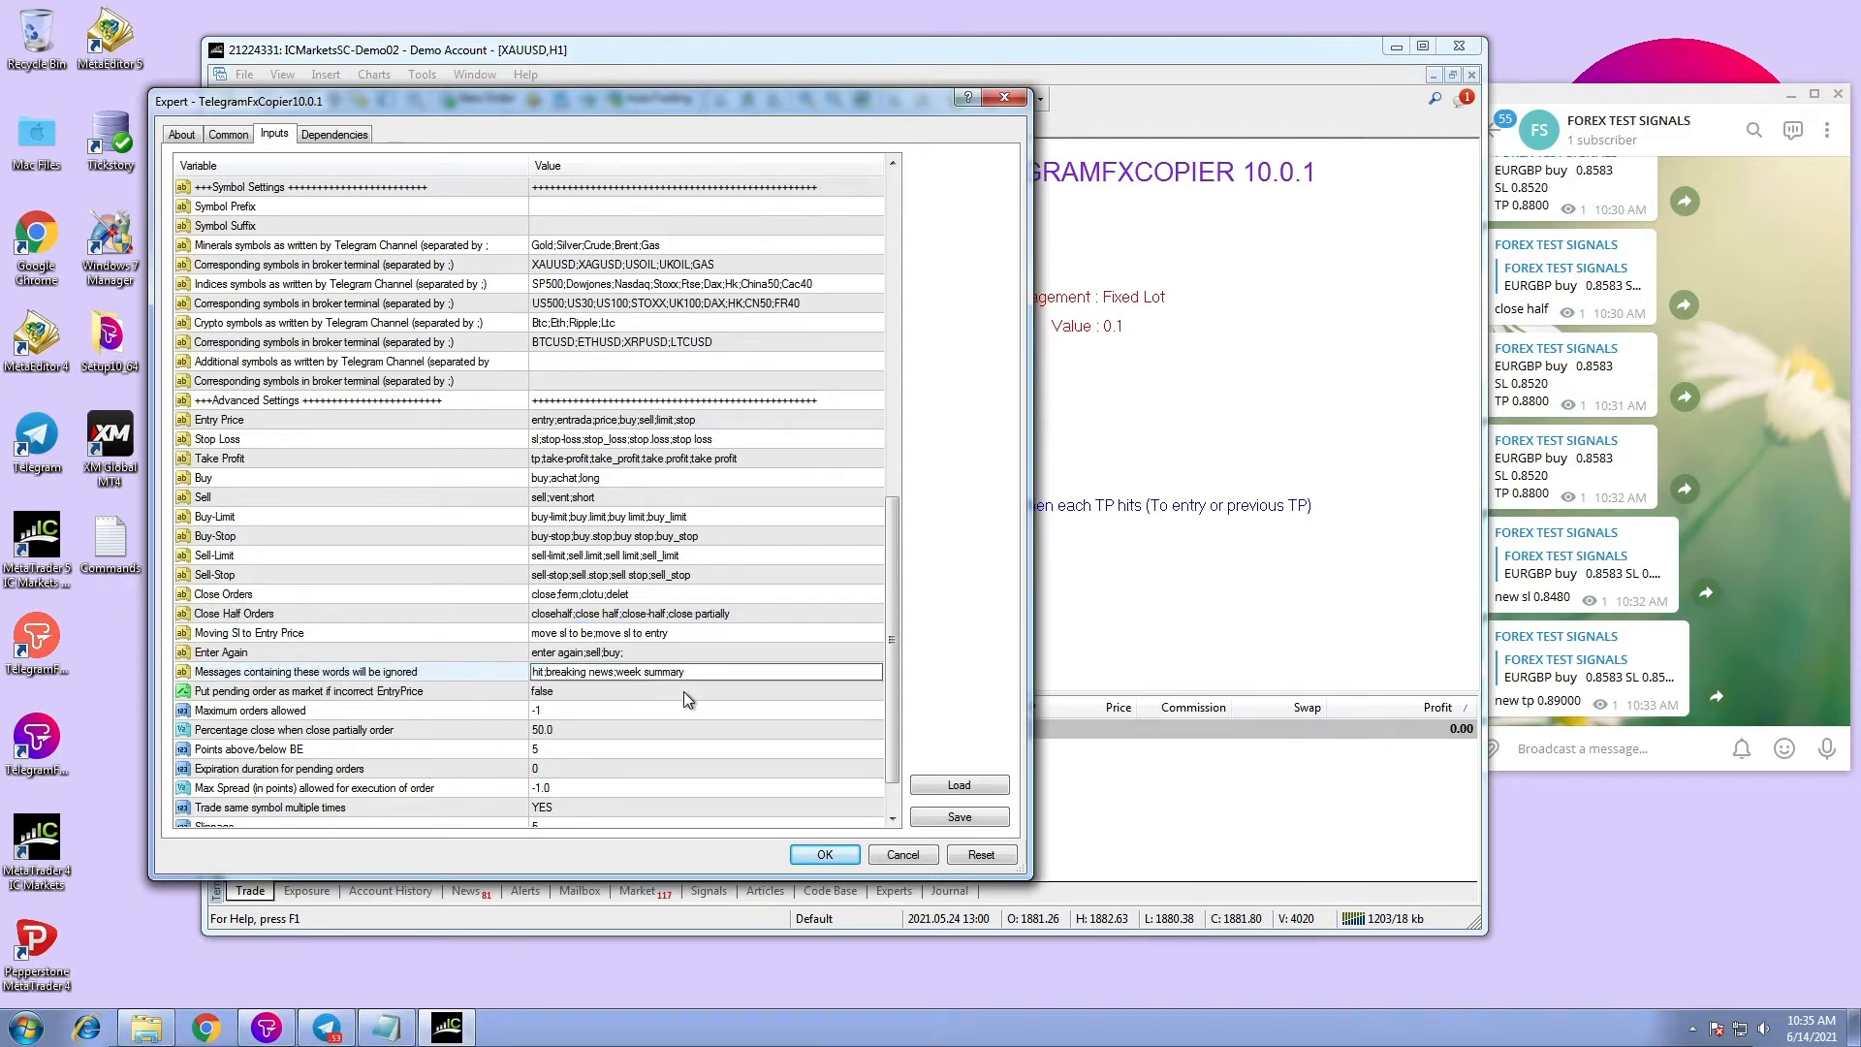
pyautogui.write(';Keep Holding')
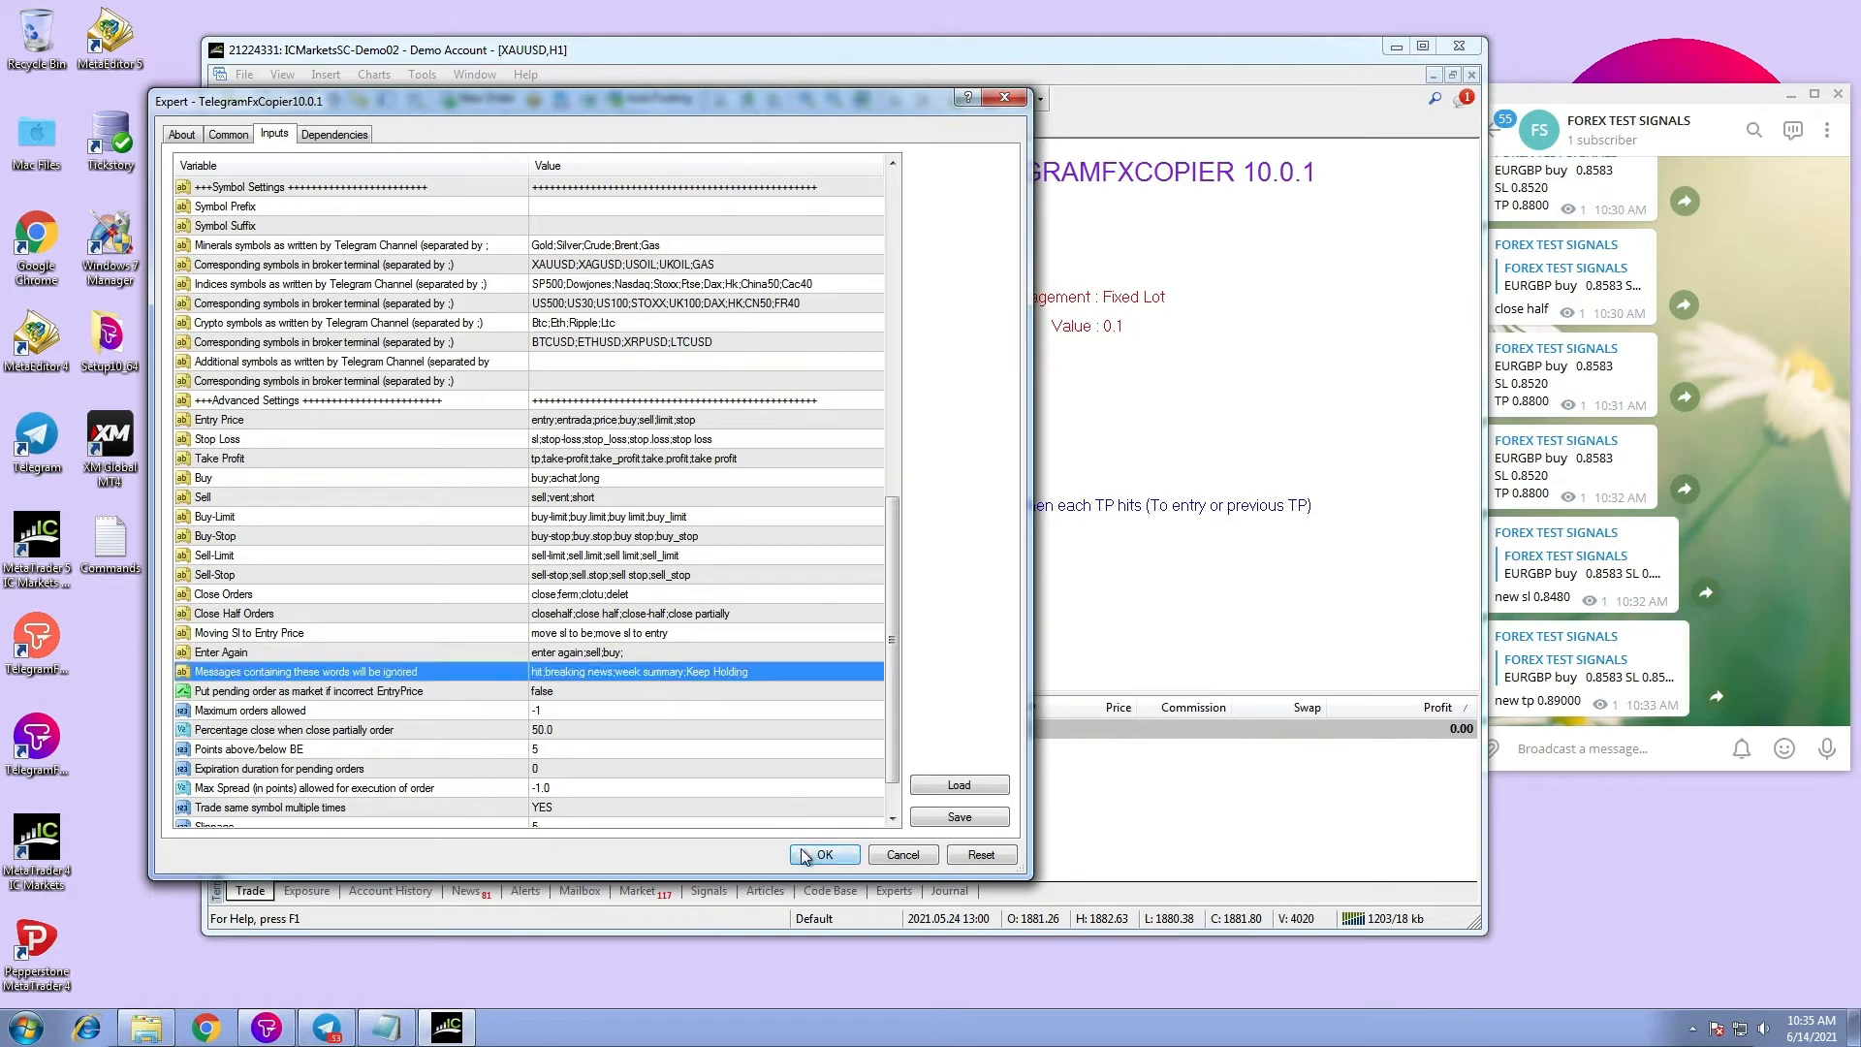
pyautogui.click(824, 855)
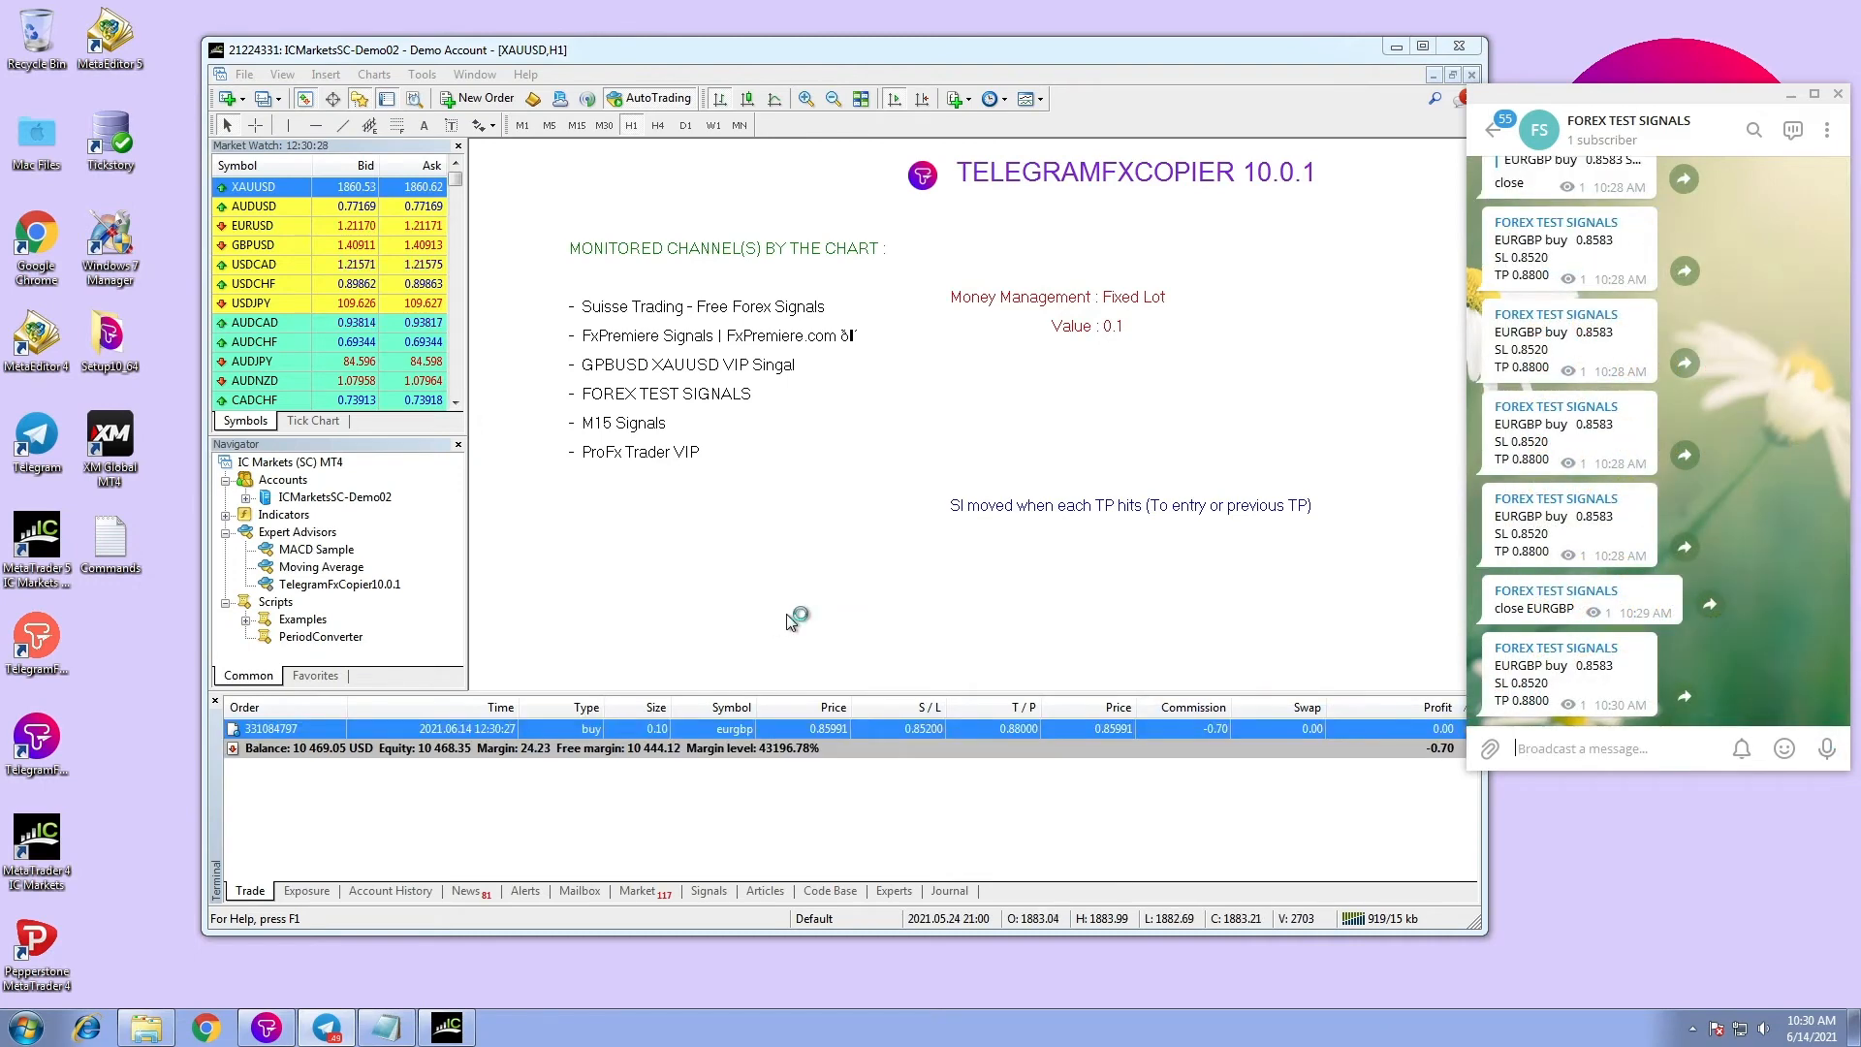
# - Draft a 'new sl 0.8480' reply to the EURGBP buy signal
pyautogui.rightClick(1566, 682)
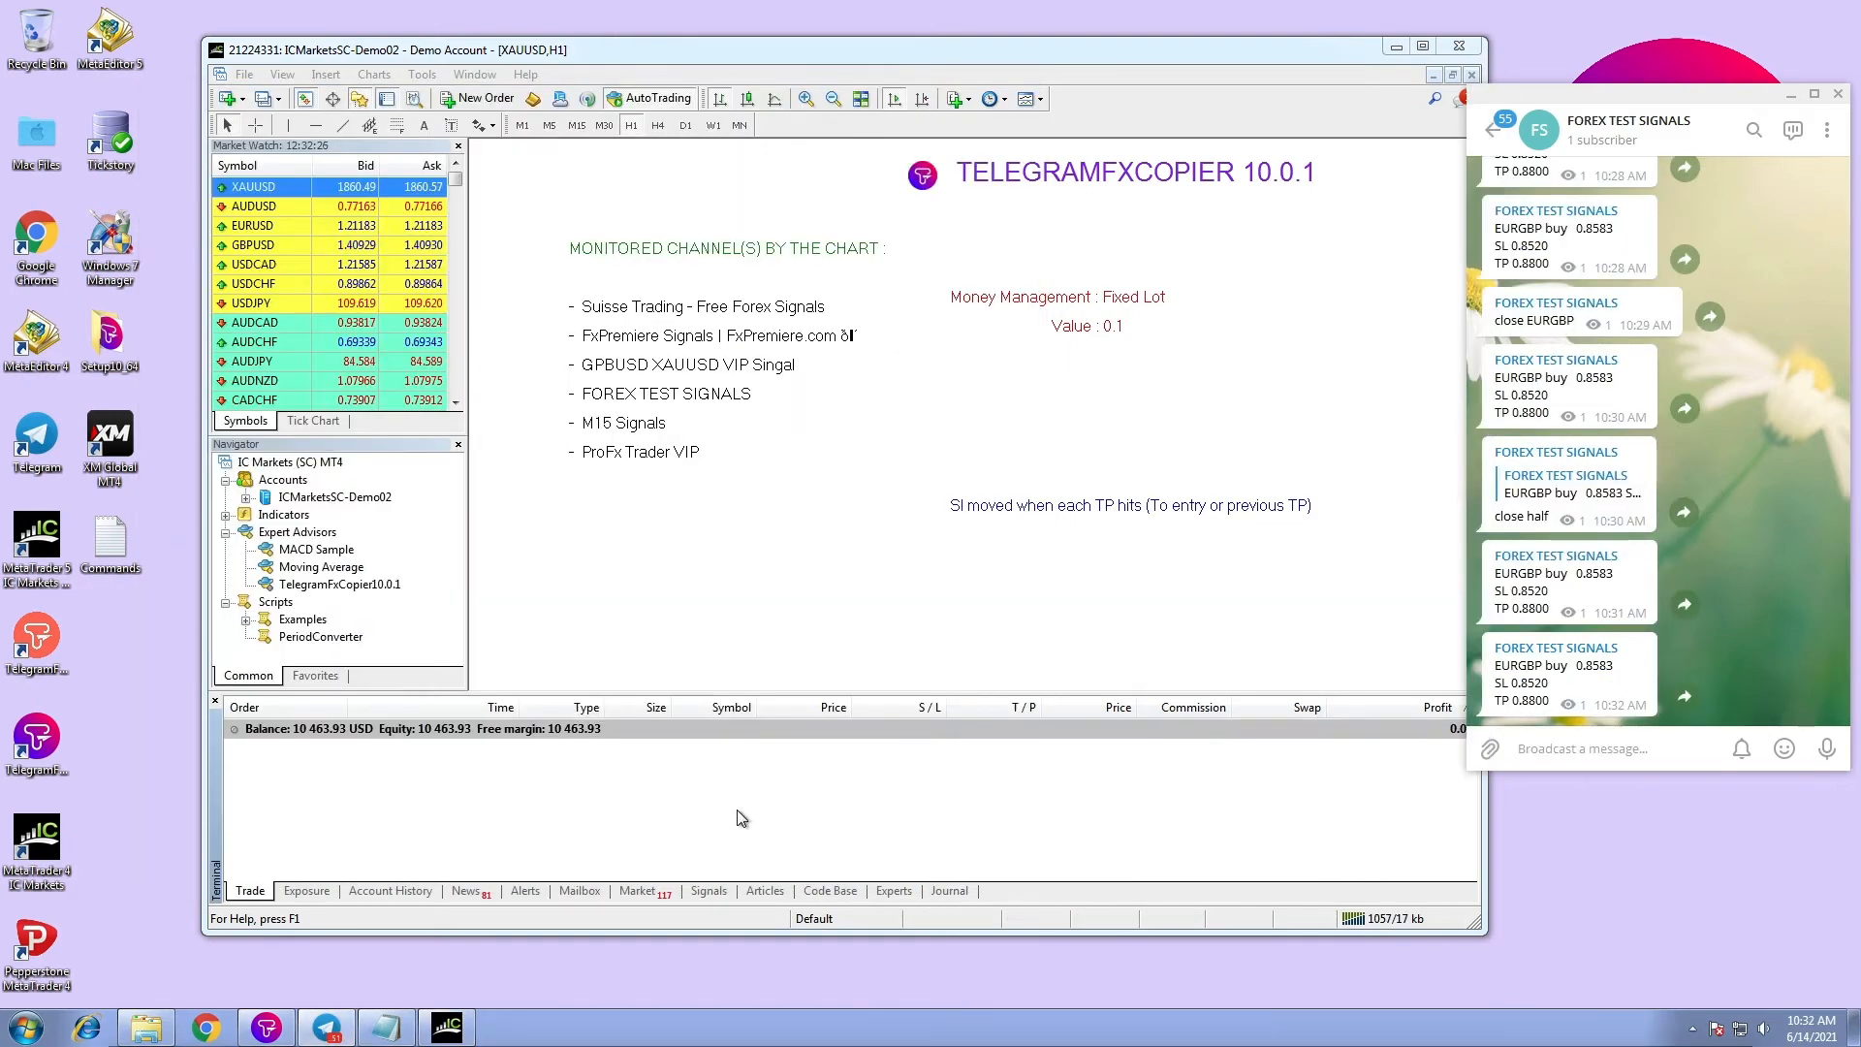
pyautogui.write('new sl 0.8480')
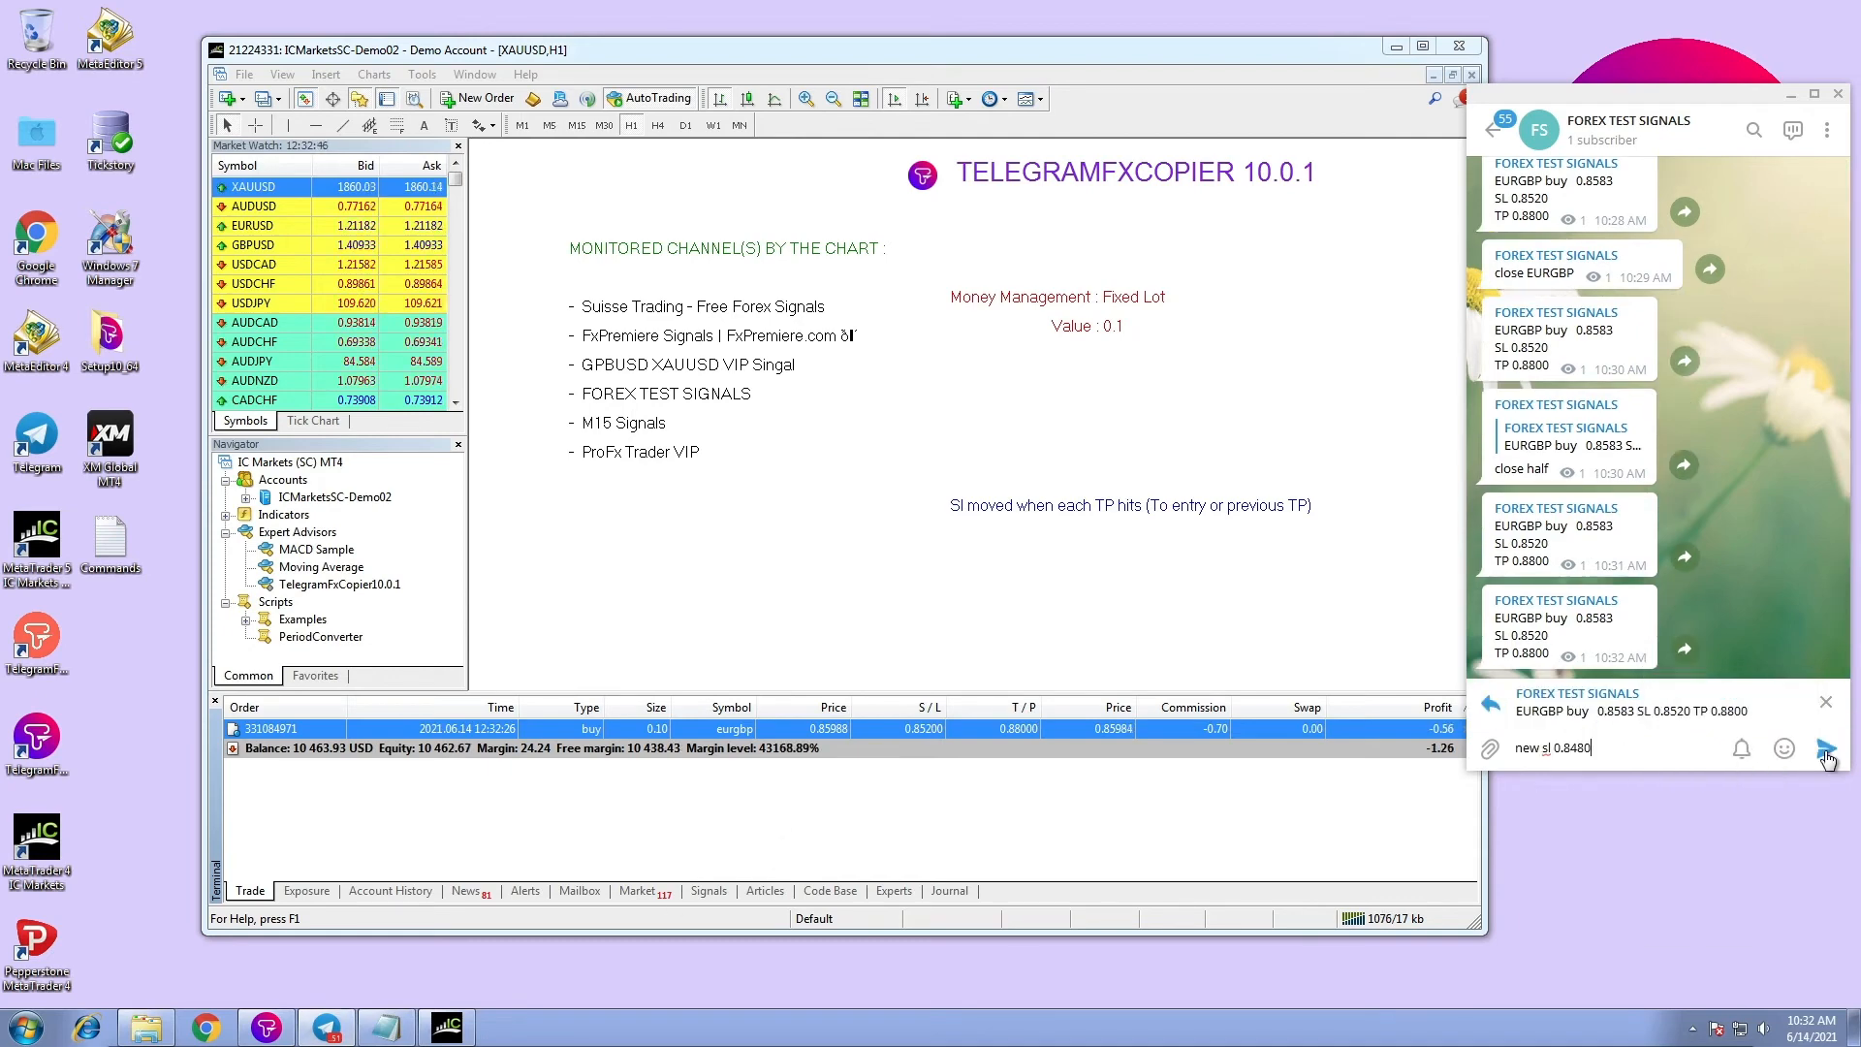